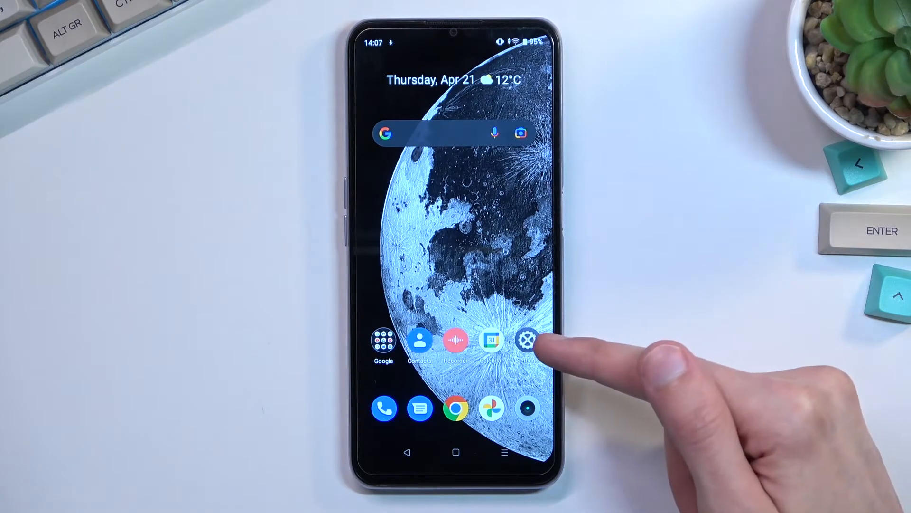
Launch Settings from the home screen and scroll the main list down to System.
left_click(526, 340)
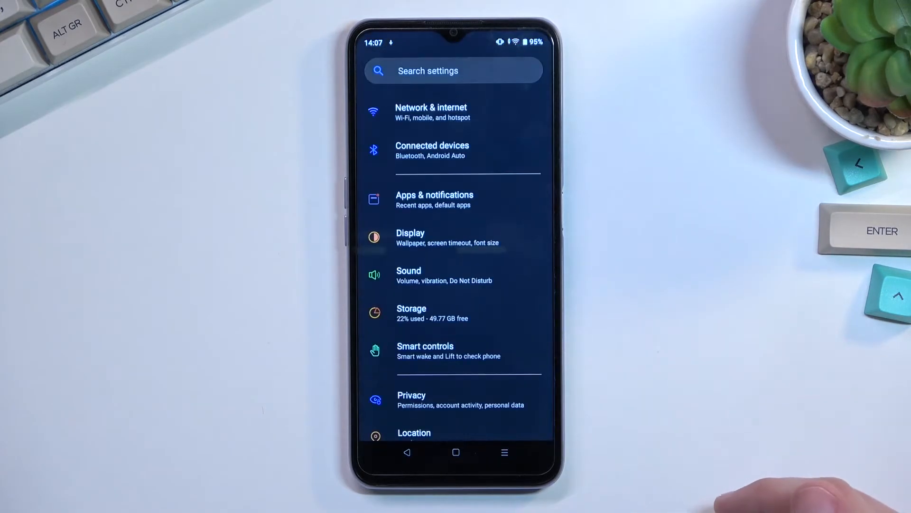
scroll("down", 3)
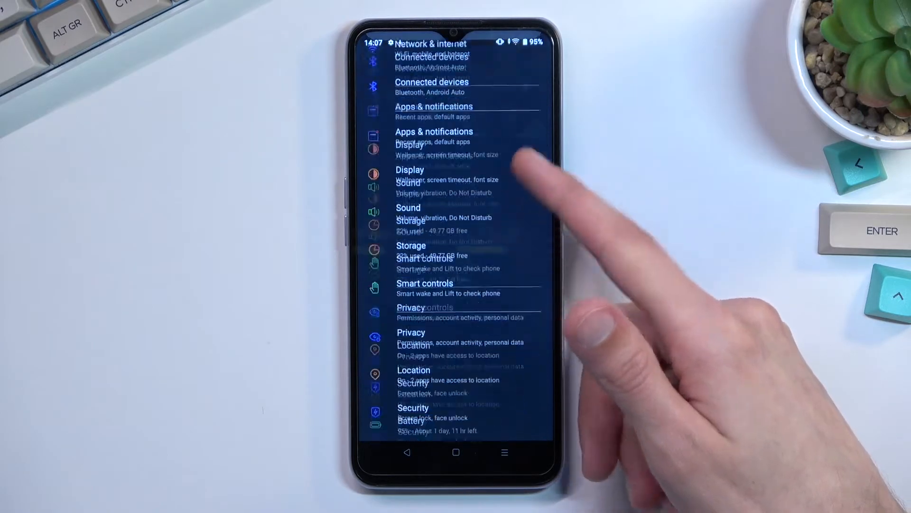
scroll("down", 3)
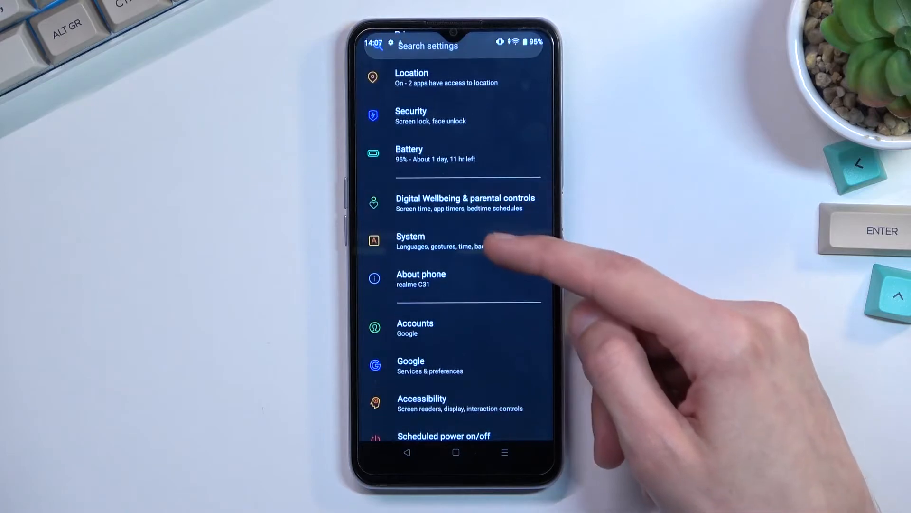
Go into System and then Reset options to see the network, app and factory reset choices.
left_click(411, 241)
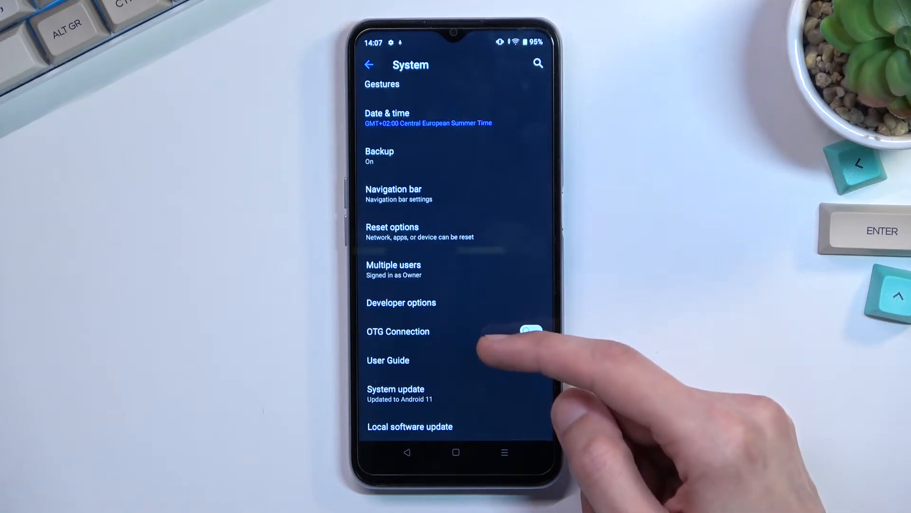
left_click(530, 330)
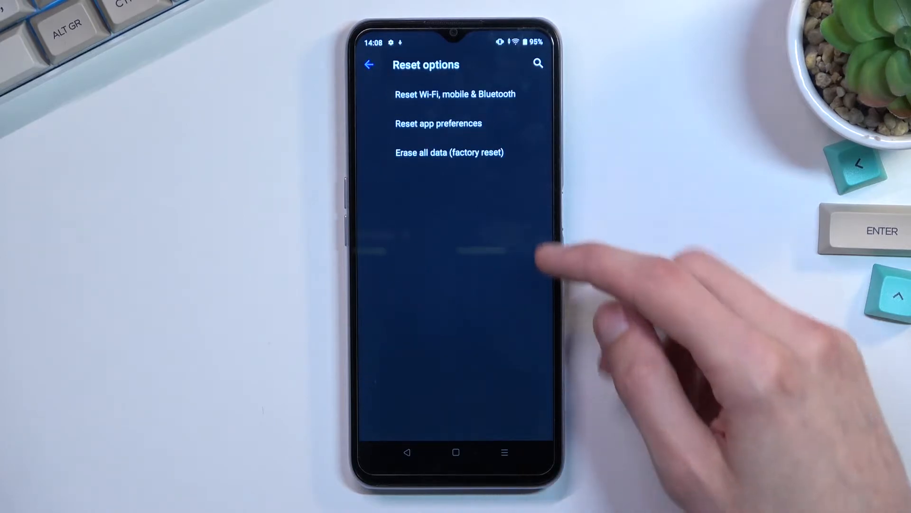
Choose Erase all data (factory reset) and confirm the wipe so the phone restarts to the realme logo.
left_click(449, 152)
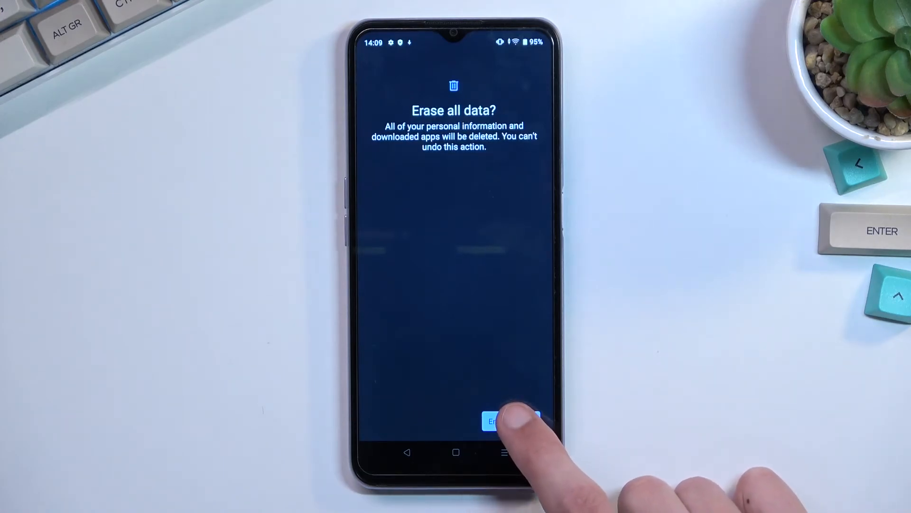
left_click(514, 420)
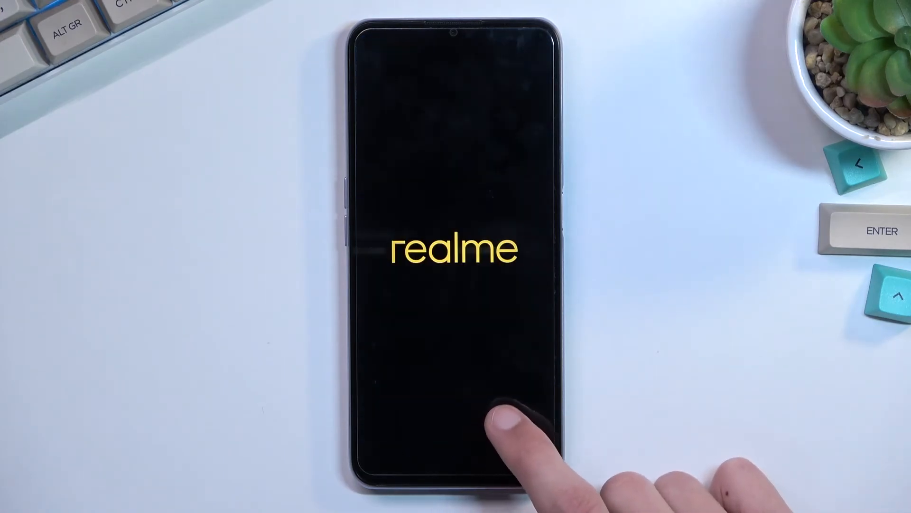